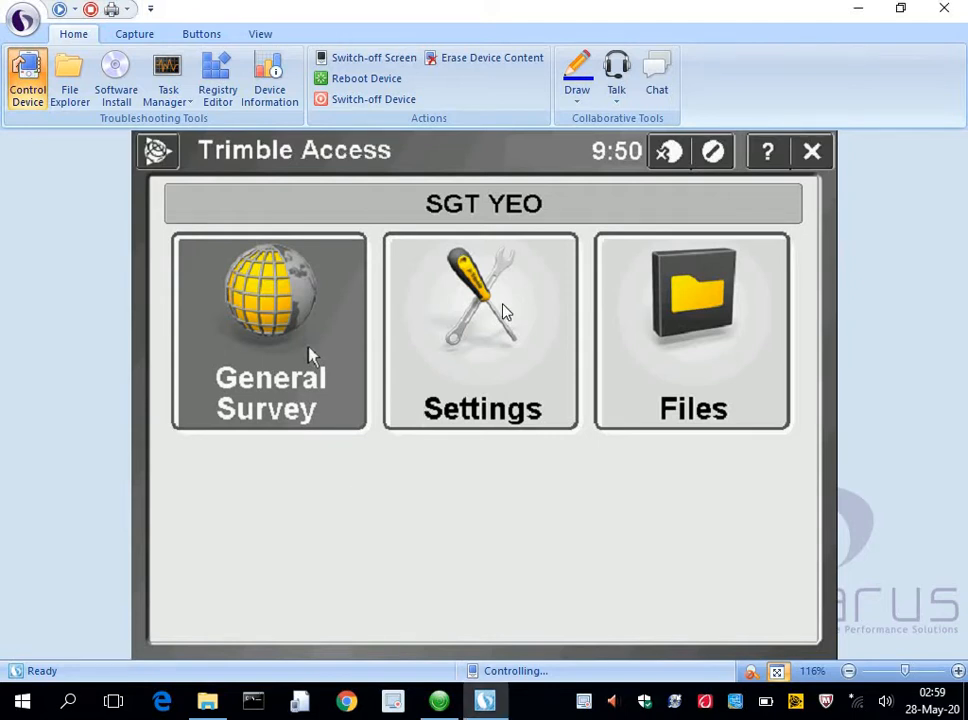
Open Settings to reach the Survey Styles list.
left_click(481, 330)
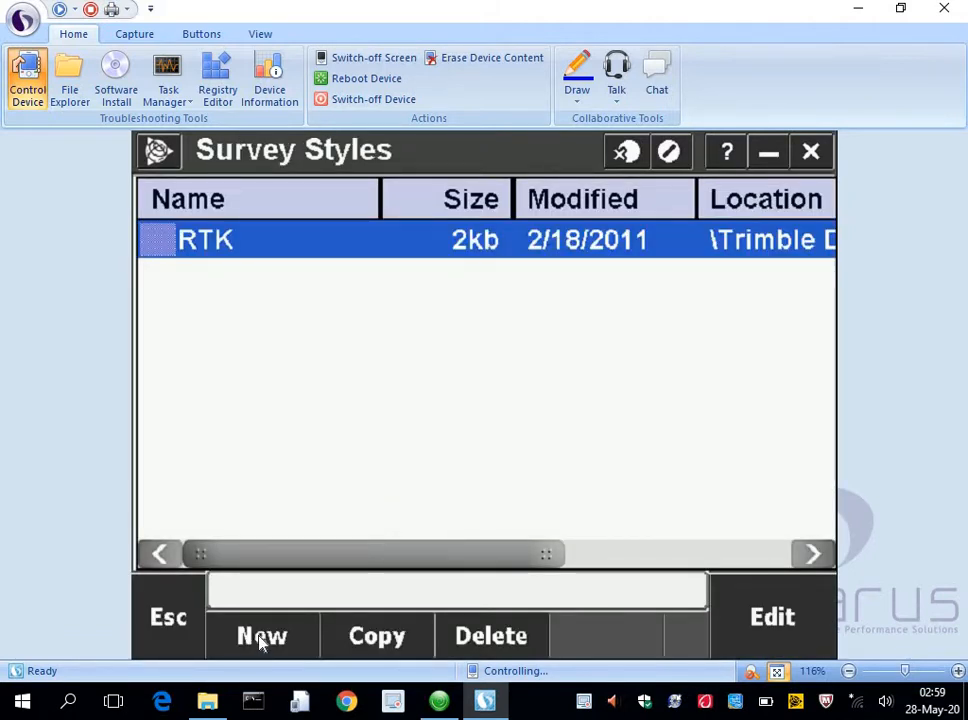
mouse_move(267, 279)
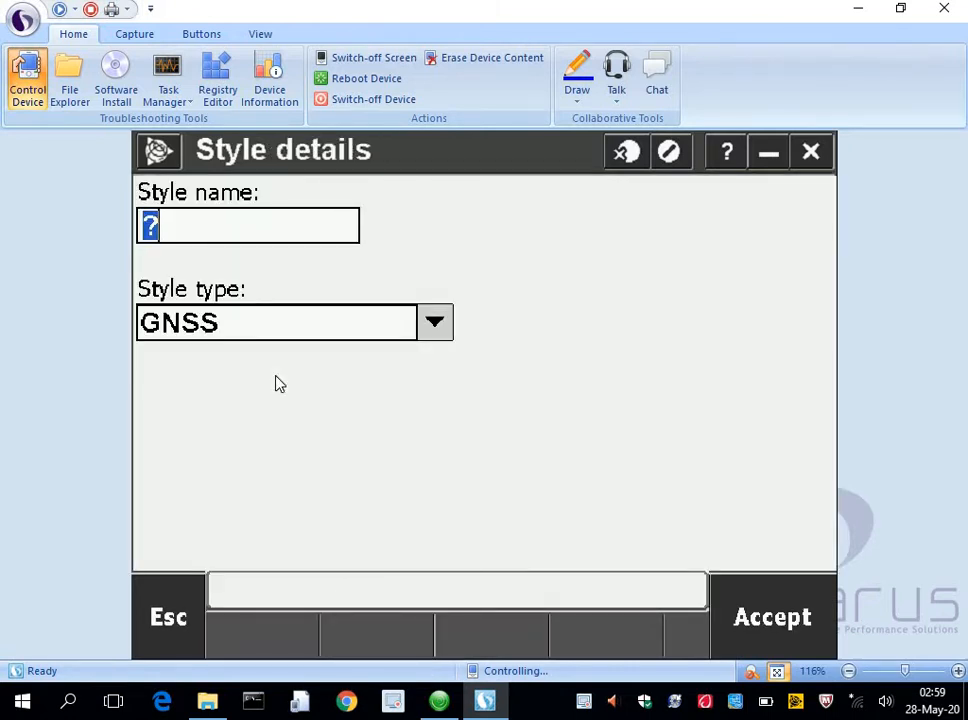
Name the new style 'FAST STATIC' with GNSS as the style type.
type("fas")
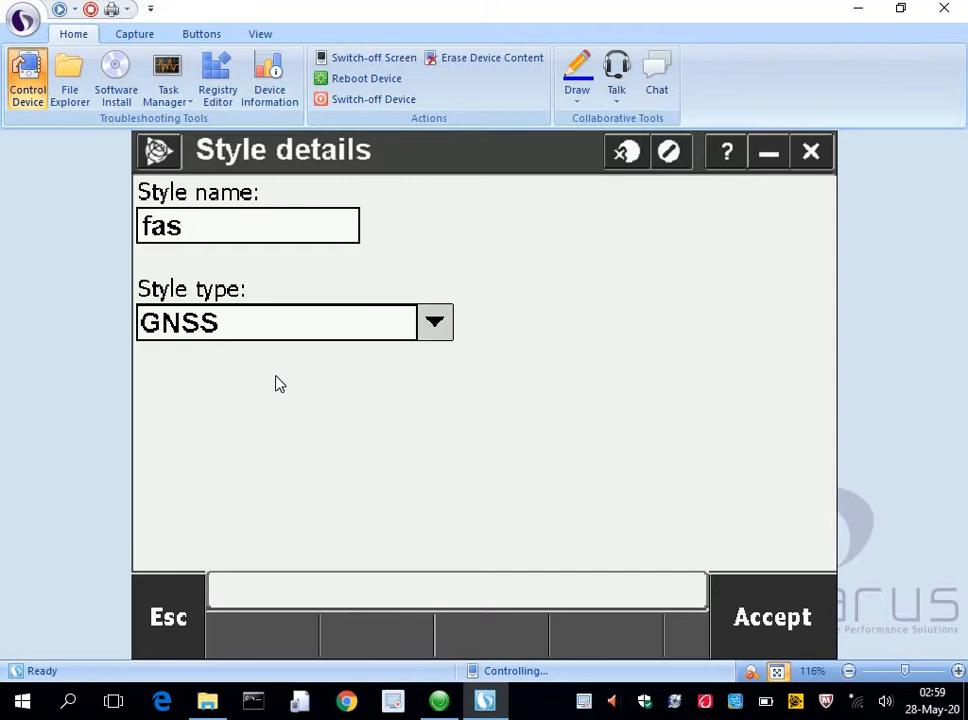
type("FAST")
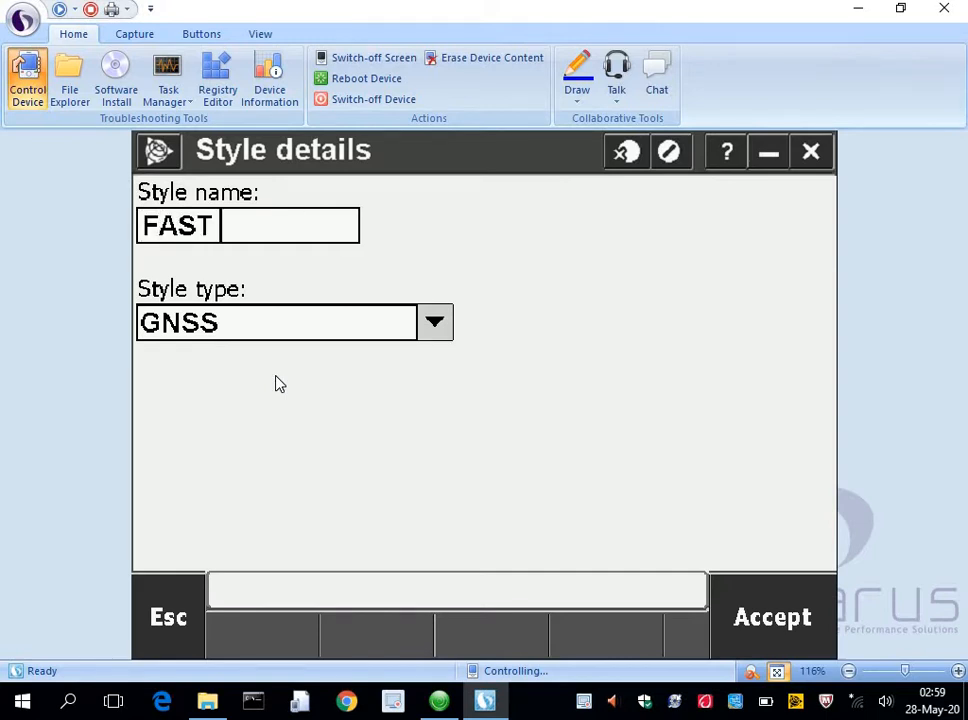
type("STATIC")
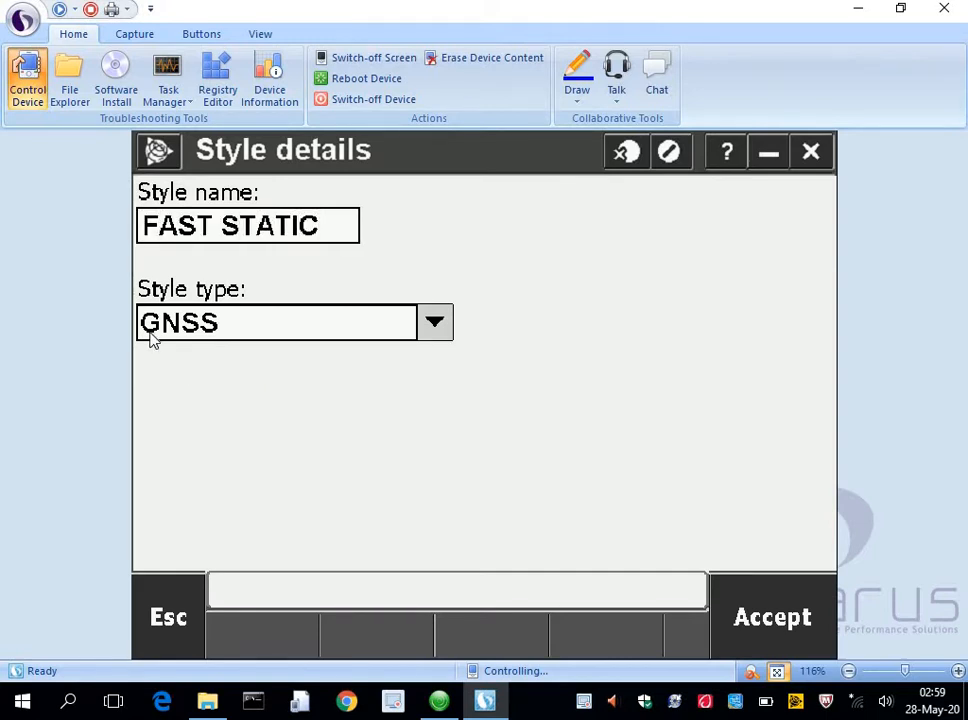
mouse_move(640, 538)
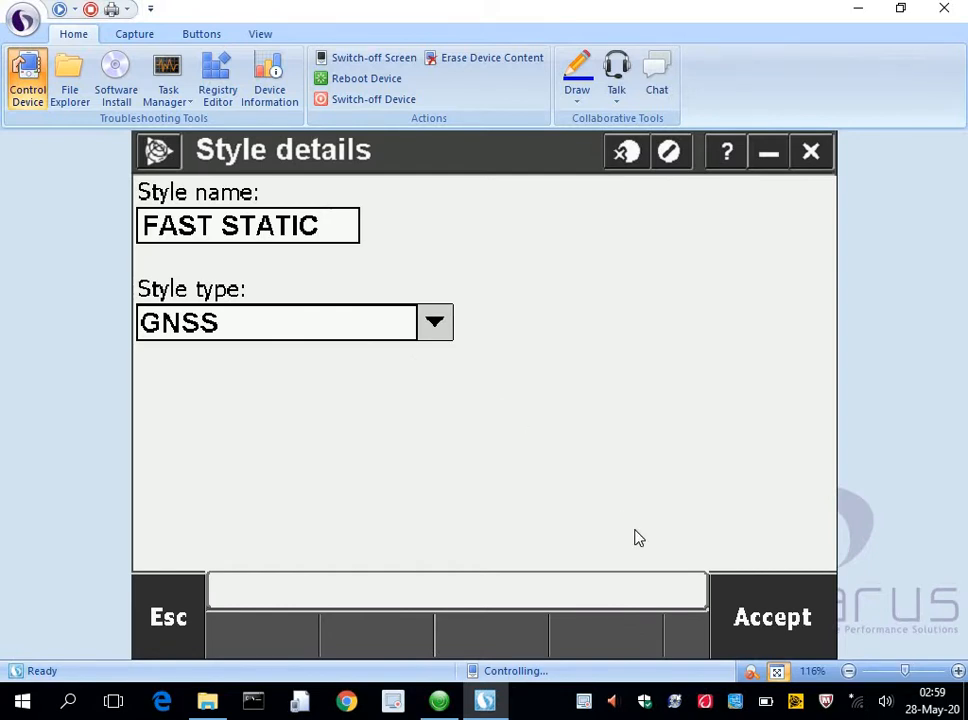
left_click(772, 617)
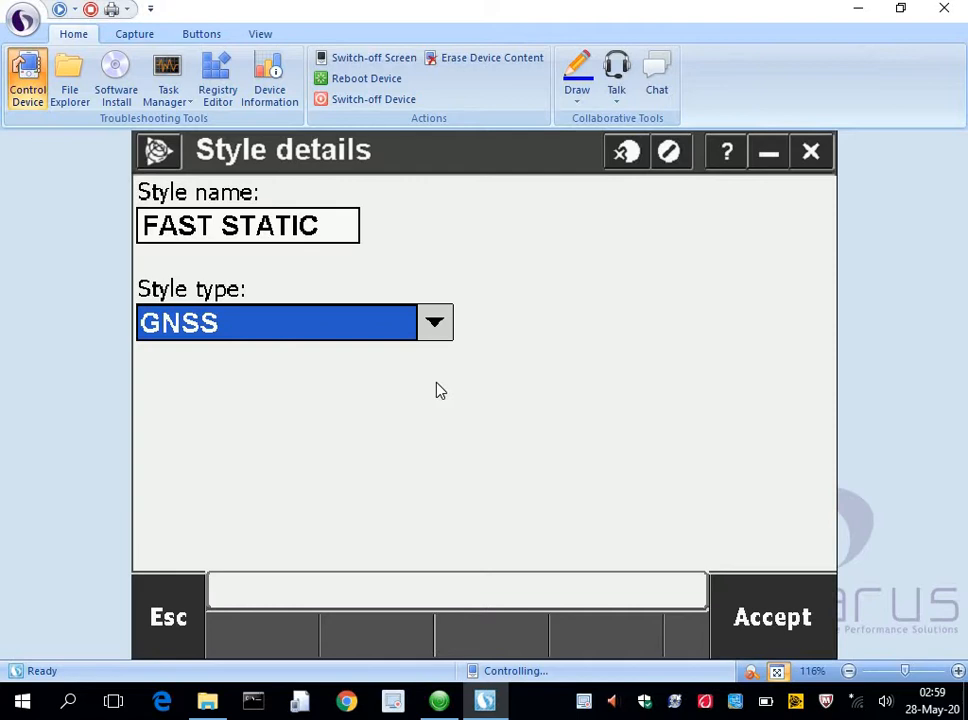
mouse_move(789, 601)
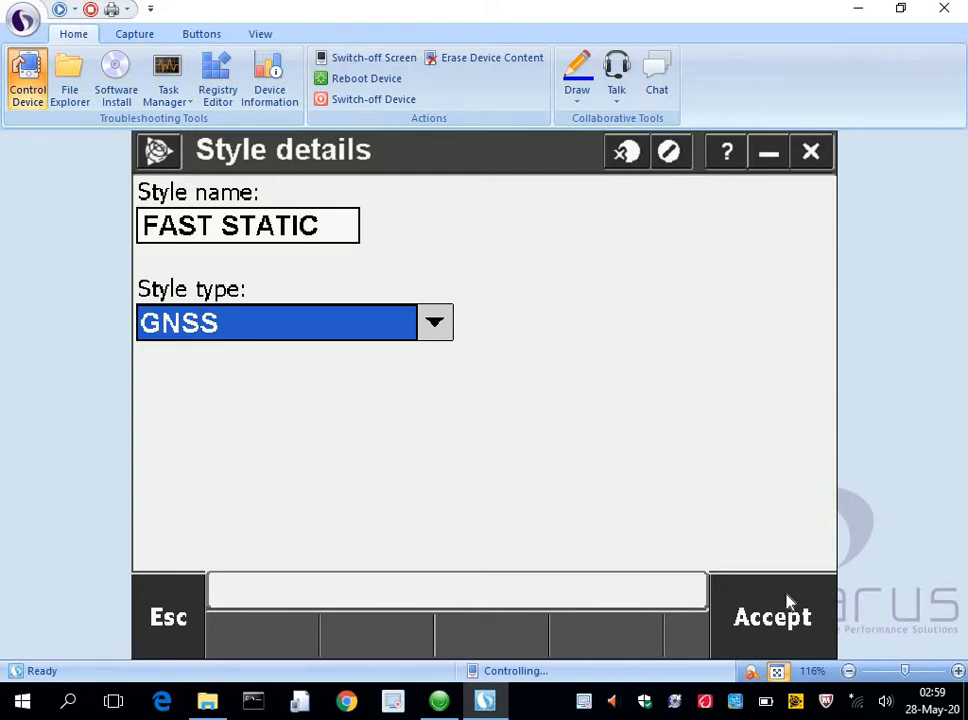
Accept the FAST STATIC GNSS style to show its option sections.
left_click(772, 615)
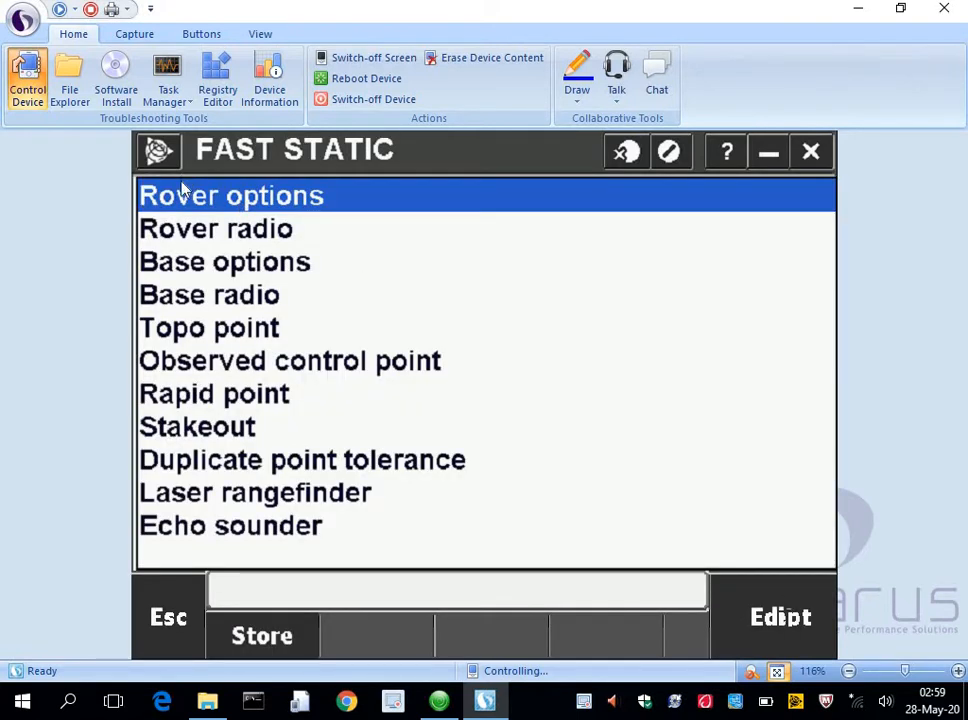
mouse_move(202, 505)
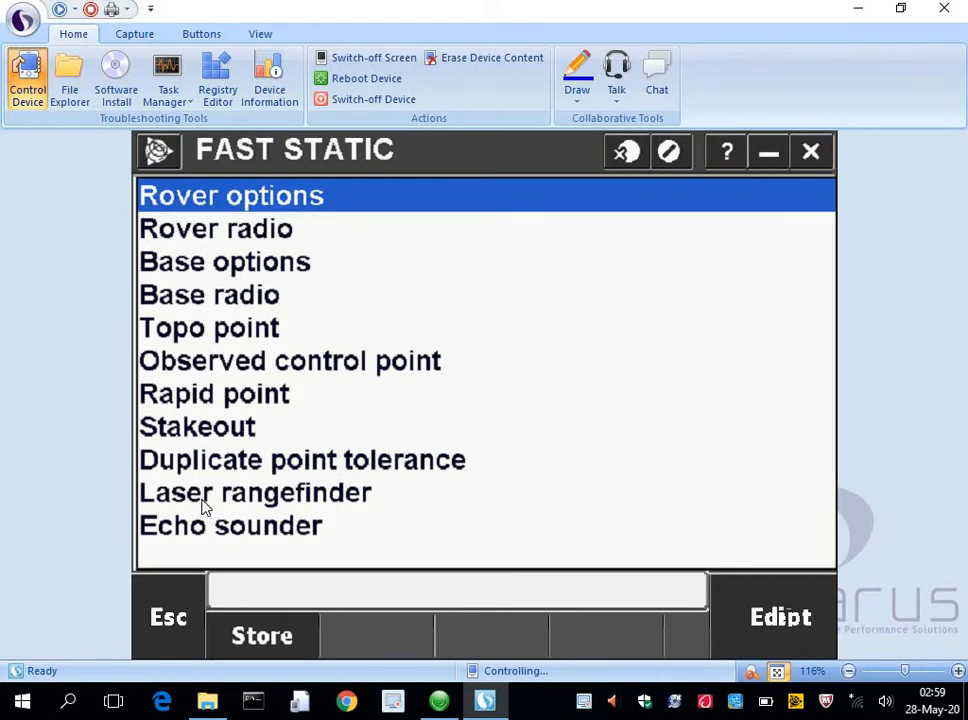
mouse_move(235, 375)
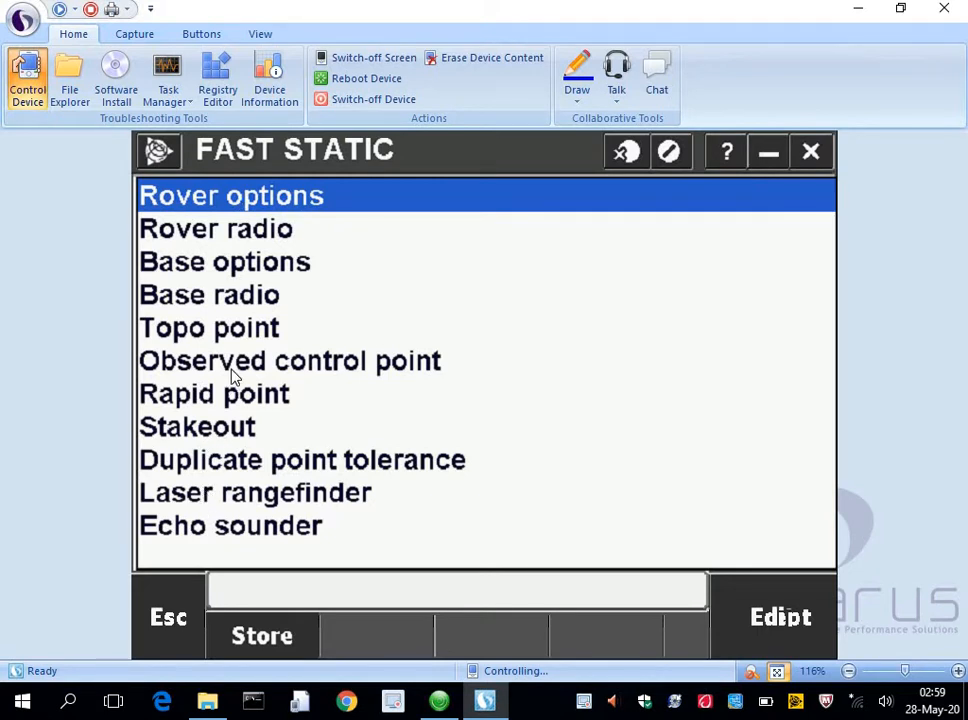
mouse_move(283, 208)
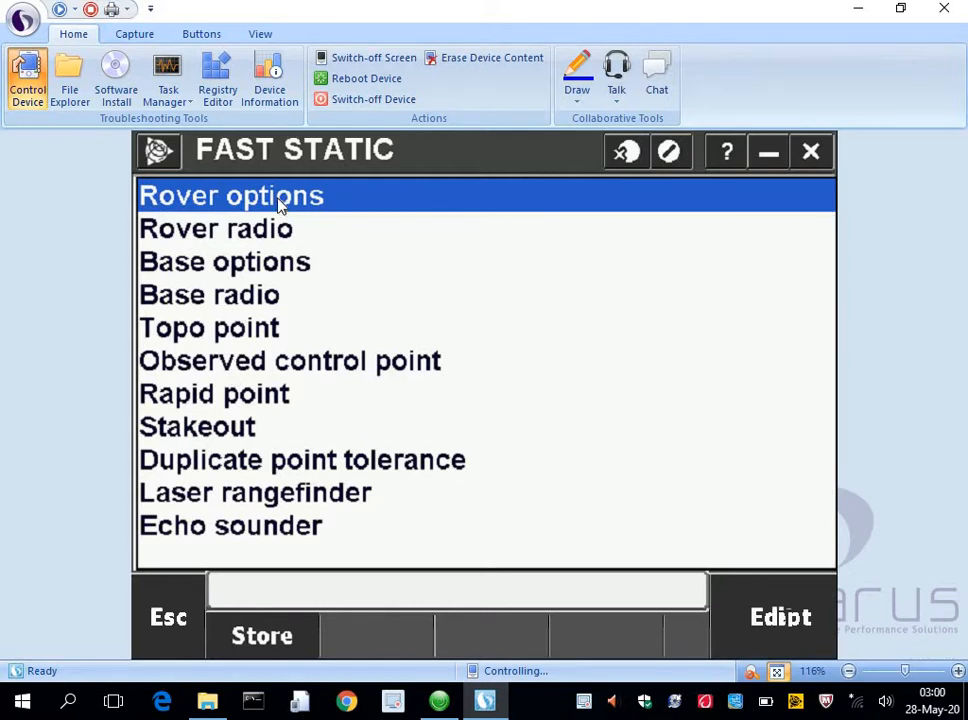
In Rover options, set the survey type to FastStatic.
left_click(231, 195)
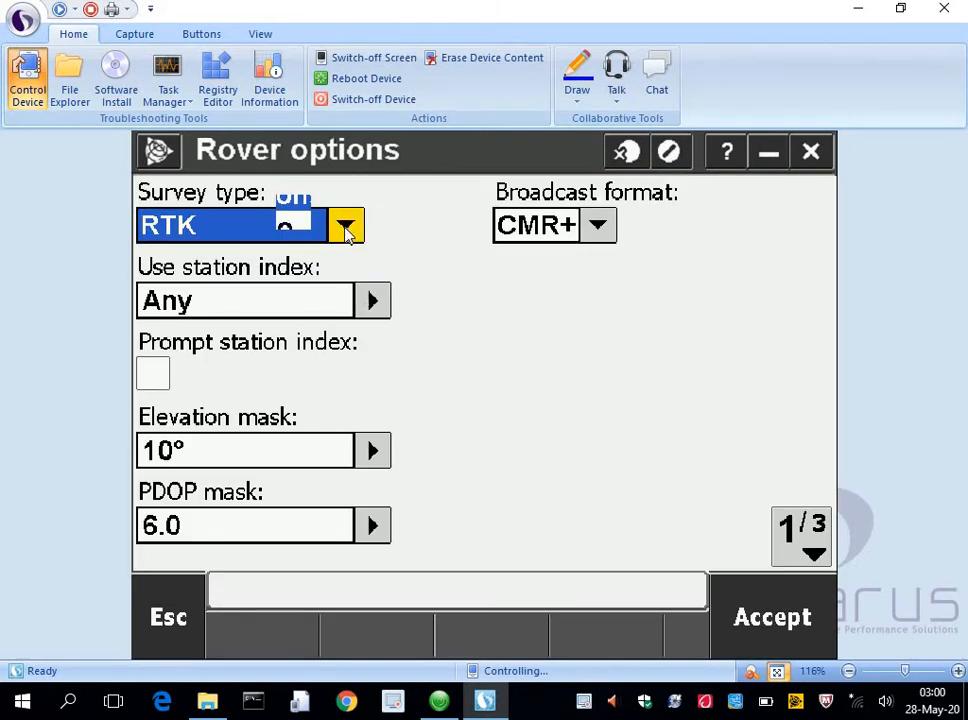
left_click(345, 224)
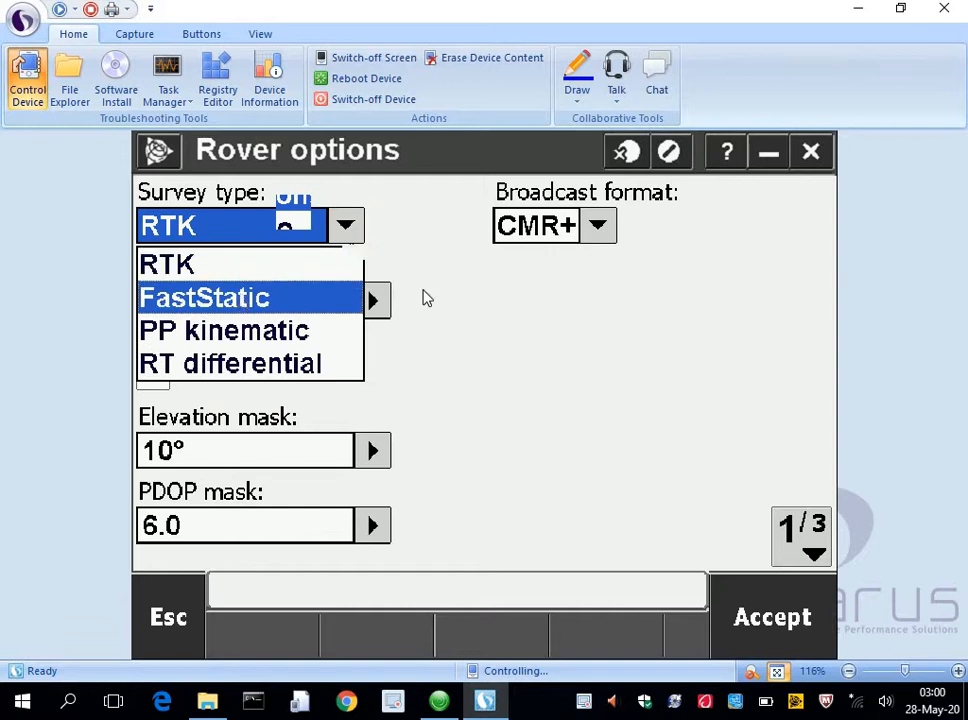
left_click(203, 297)
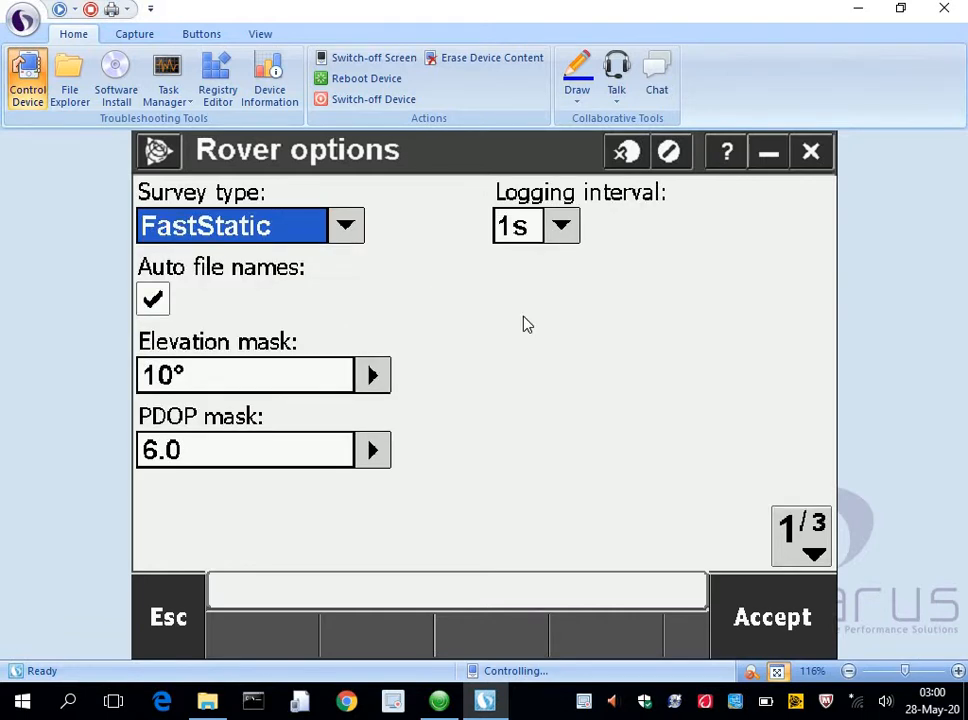
mouse_move(785, 547)
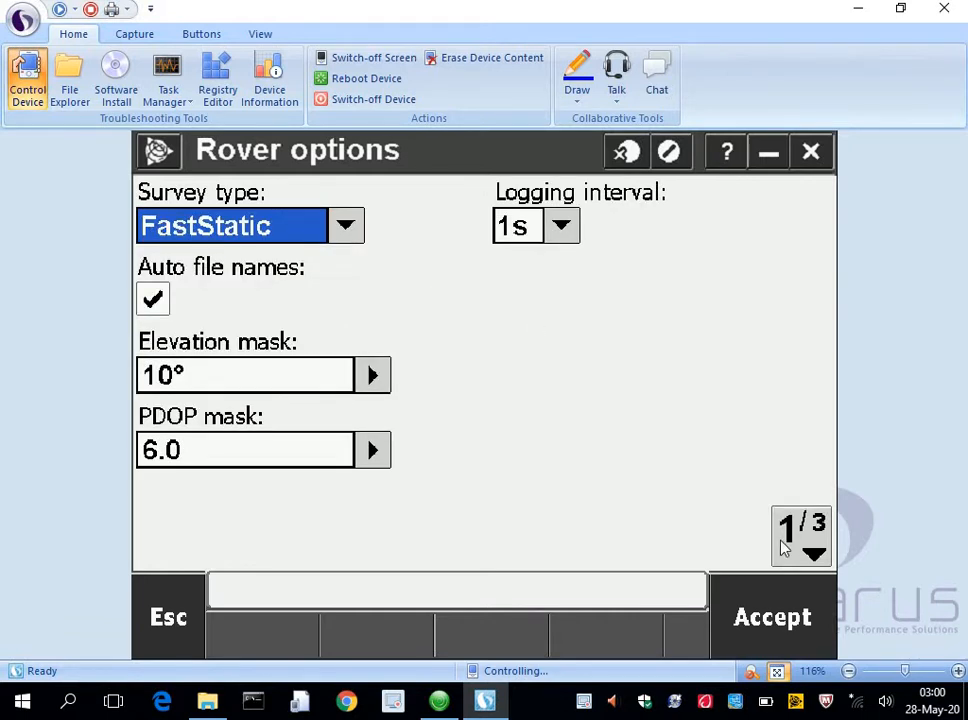
Move to the rover antenna page: Zephyr 2 US/CAN, measured to top of notch.
left_click(817, 553)
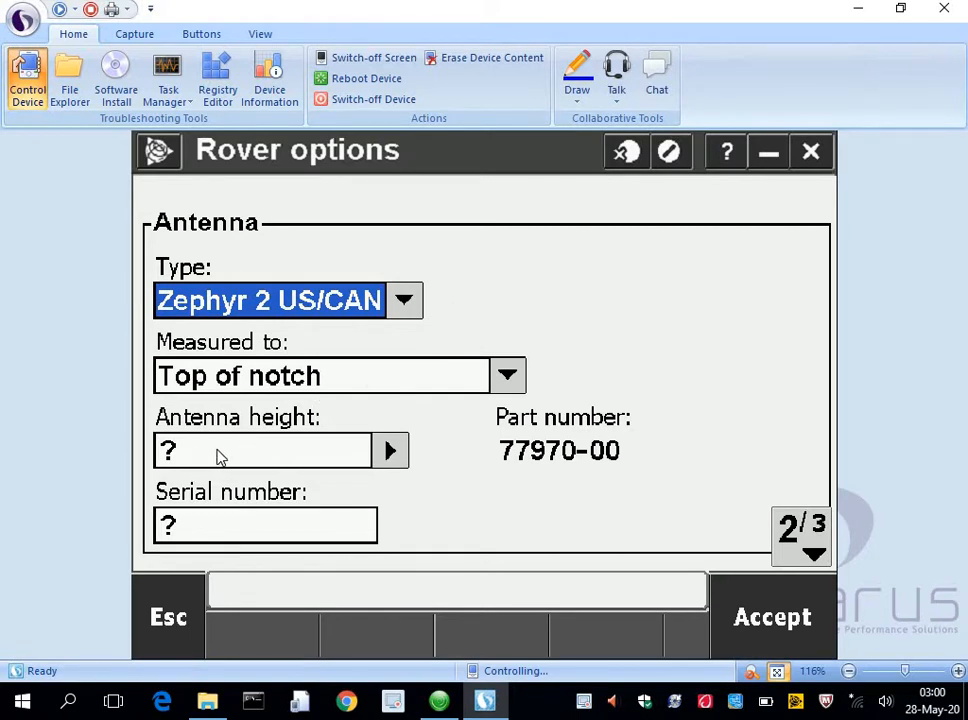
mouse_move(203, 533)
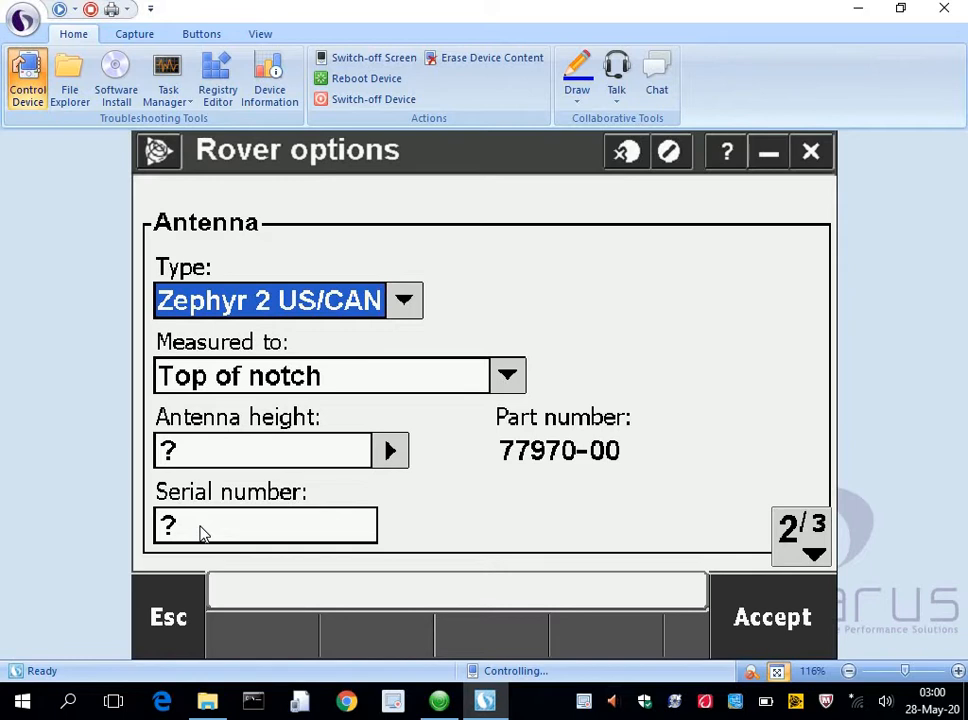
mouse_move(240, 452)
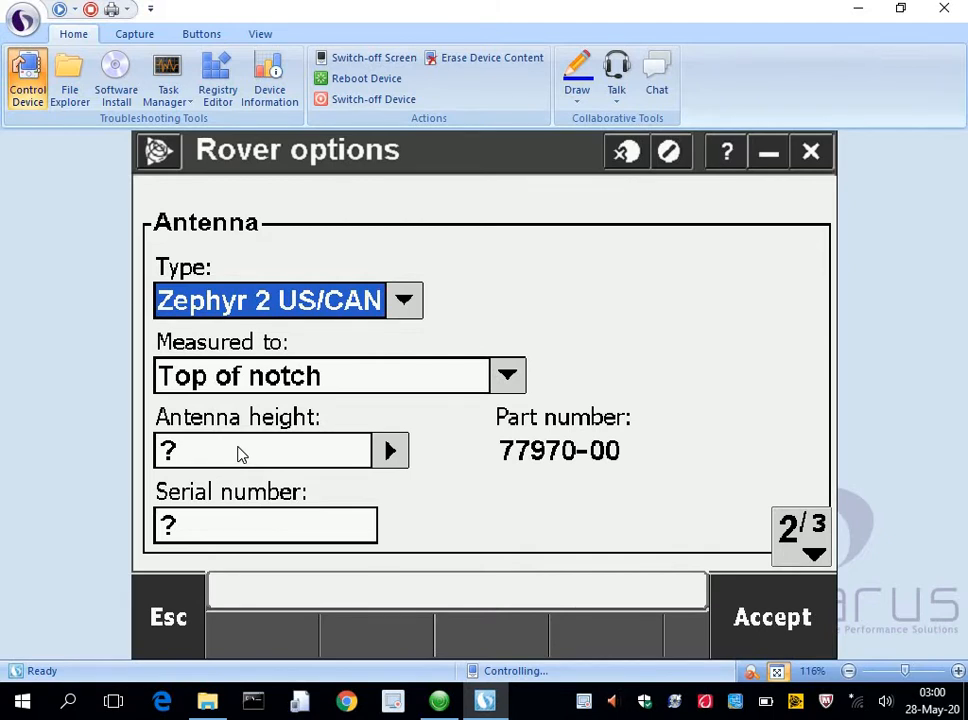
mouse_move(287, 407)
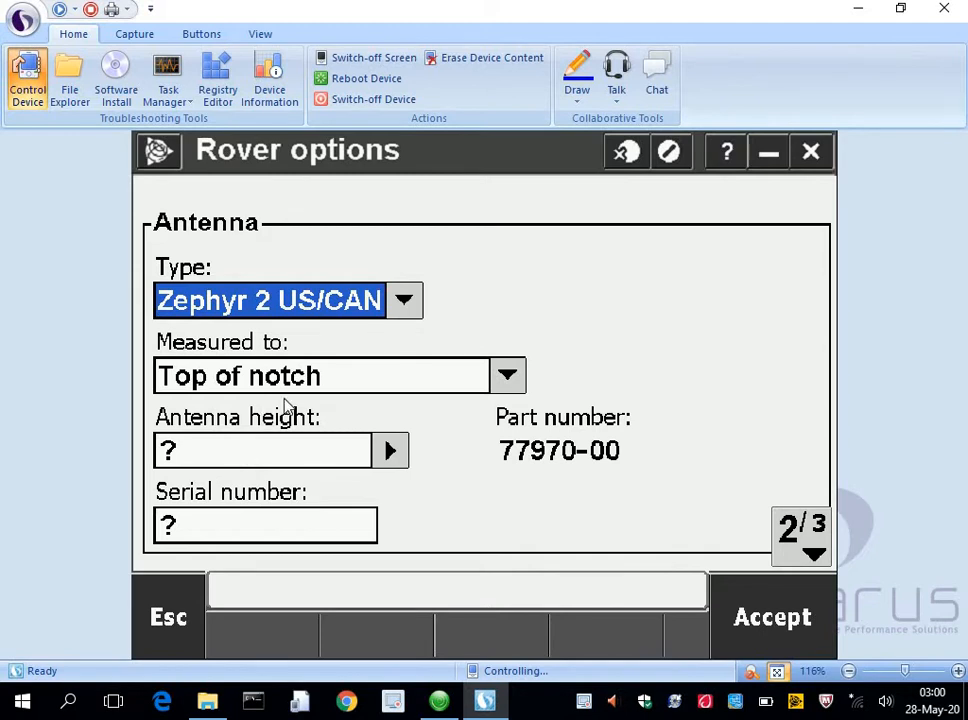
mouse_move(291, 425)
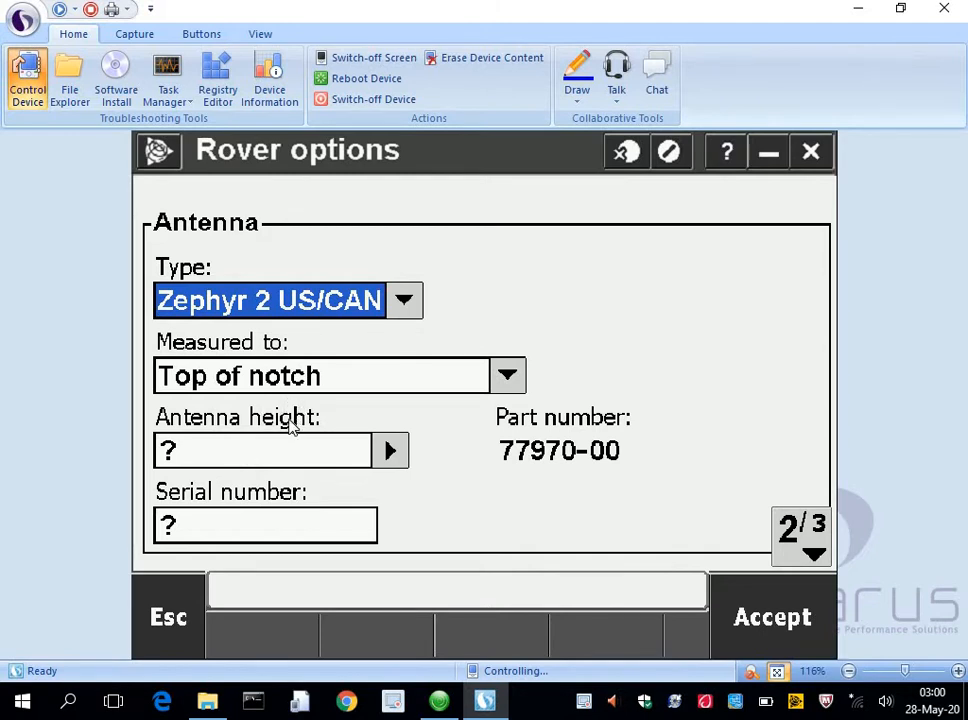
mouse_move(258, 378)
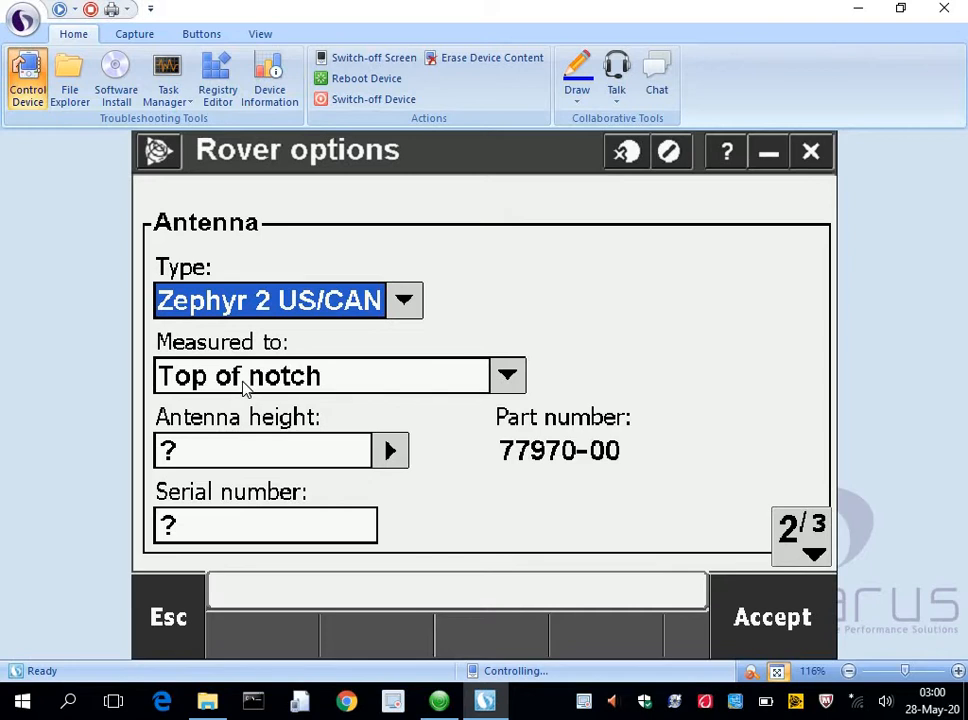
mouse_move(180, 463)
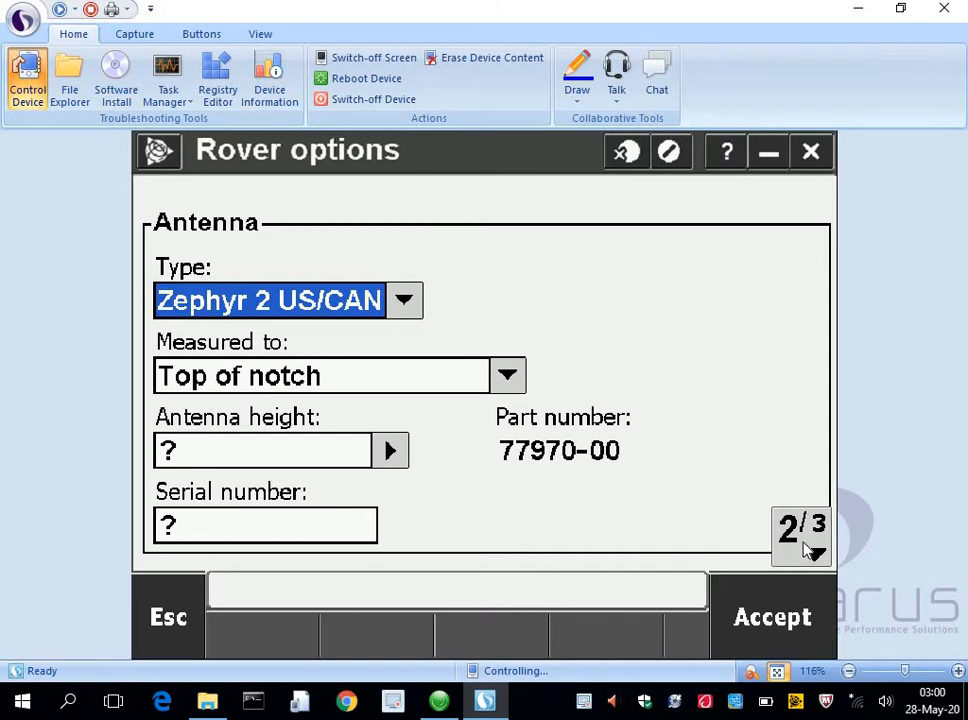
On the GNSS Signal Tracking page, turn off GPS L2C tracking.
left_click(814, 555)
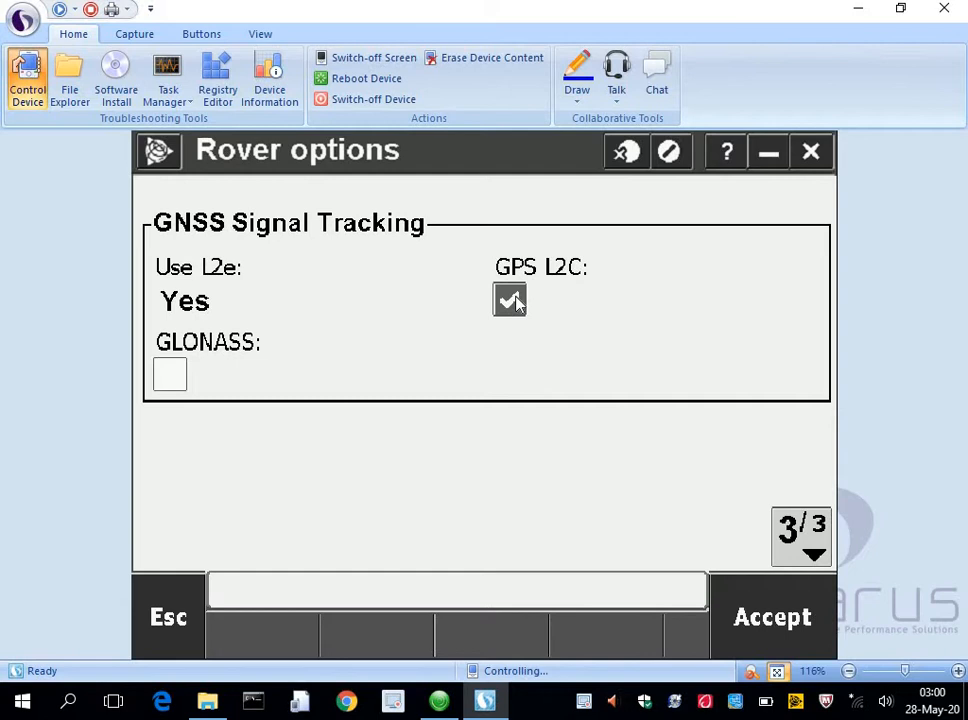
left_click(510, 300)
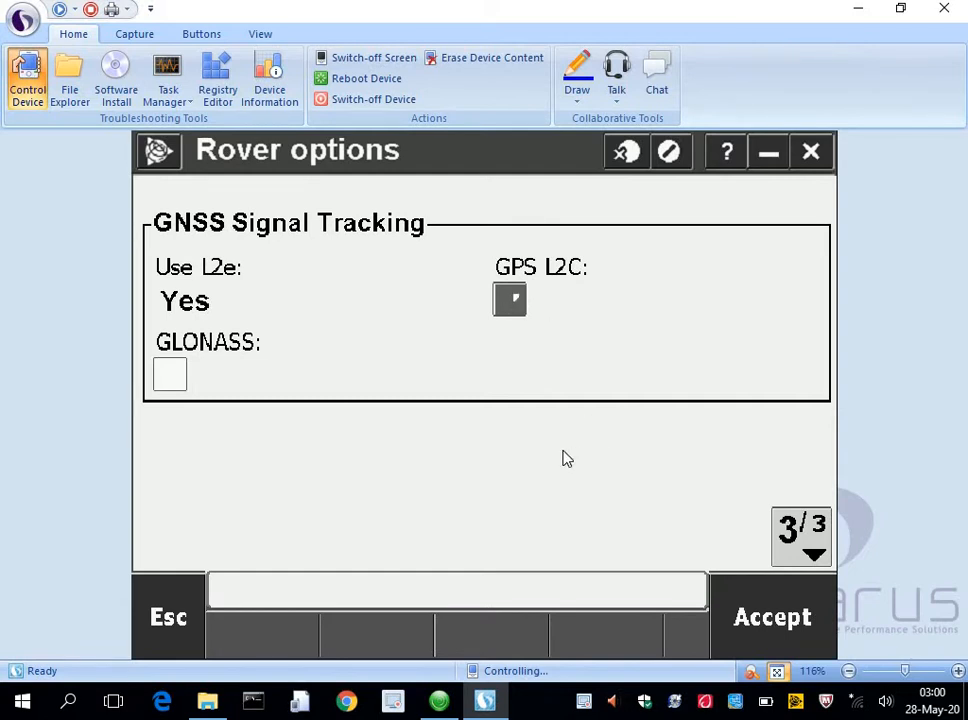
mouse_move(745, 603)
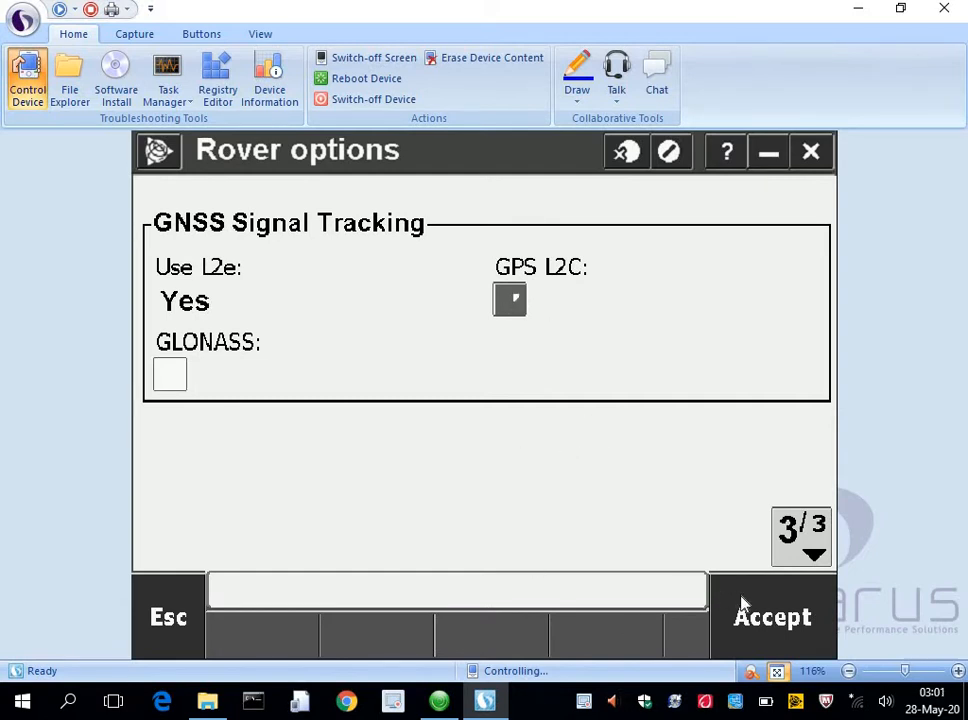
Accept the rover options and return to the FAST STATIC section list.
left_click(168, 616)
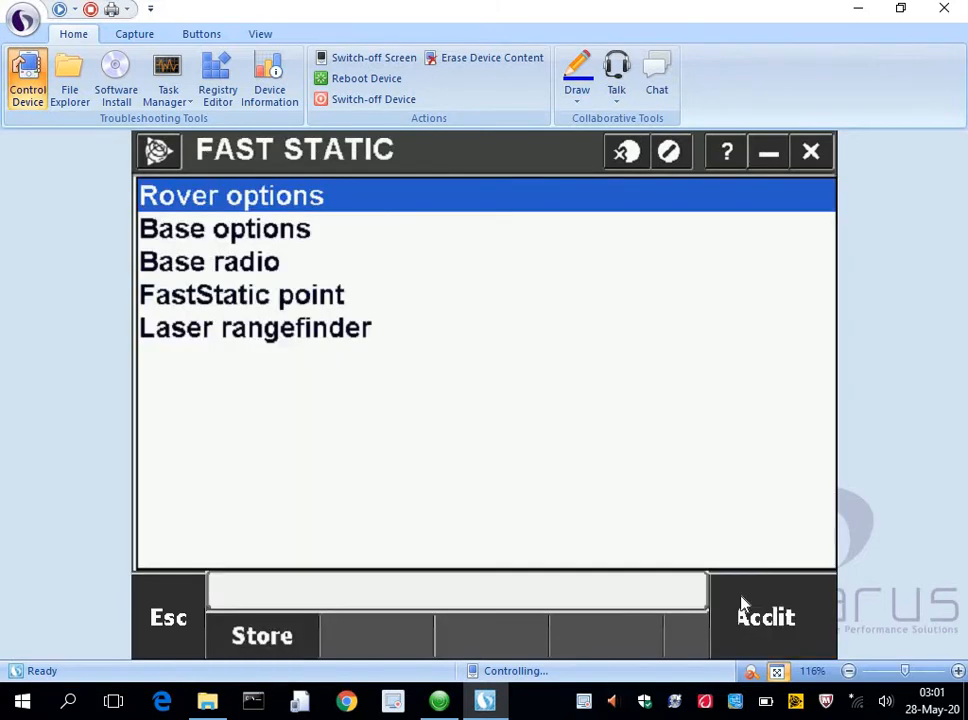
mouse_move(224, 314)
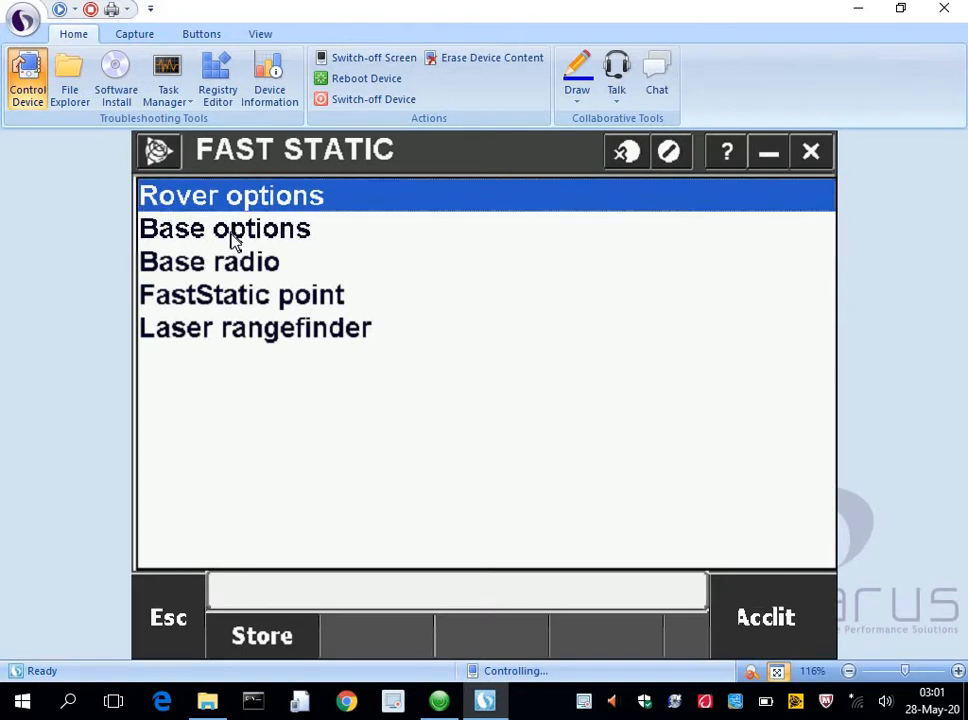
Set the base survey type to FastStatic and move on to its antenna page.
left_click(224, 228)
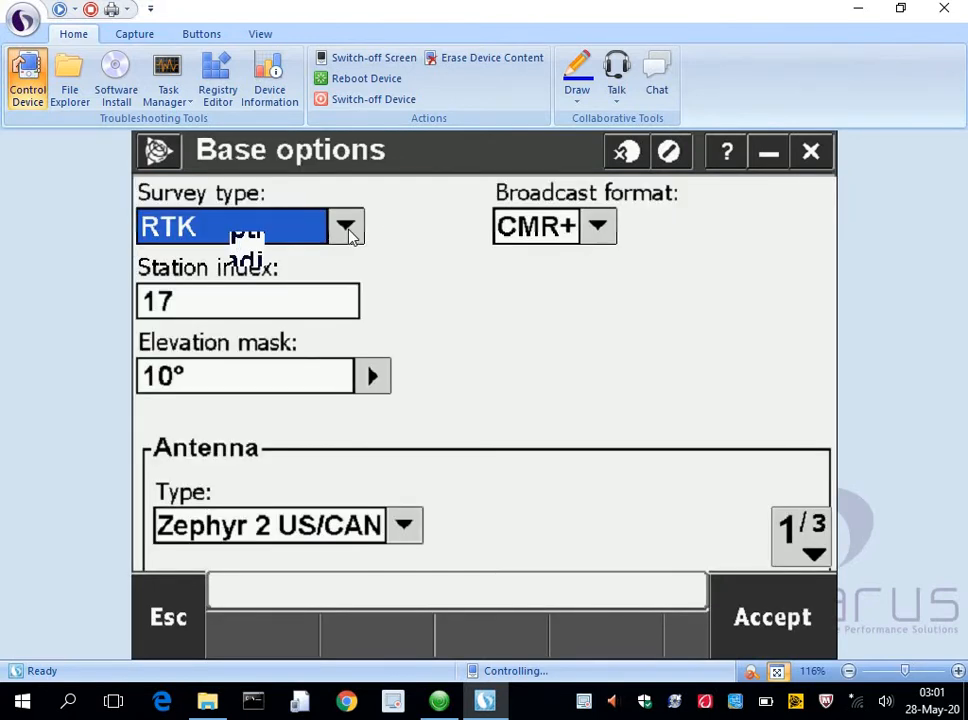
left_click(346, 225)
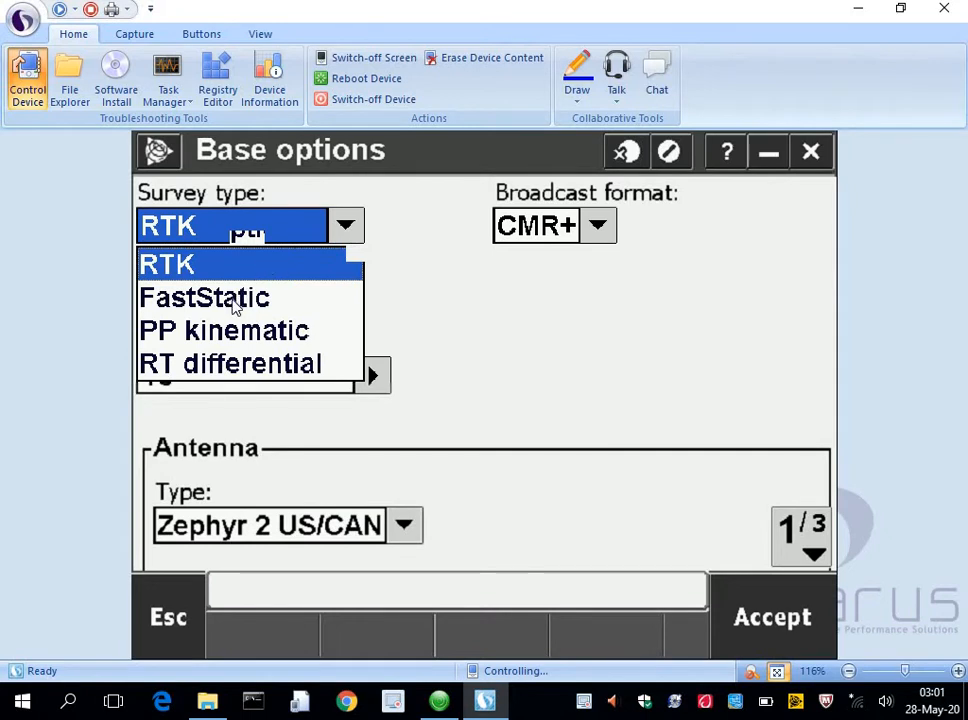
left_click(204, 297)
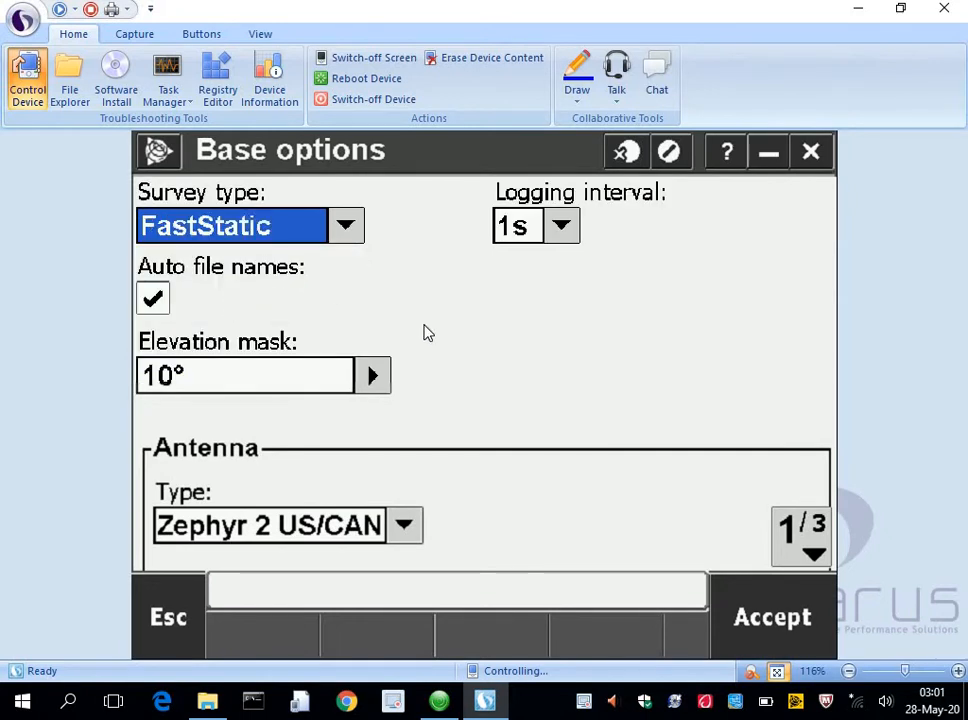
mouse_move(632, 376)
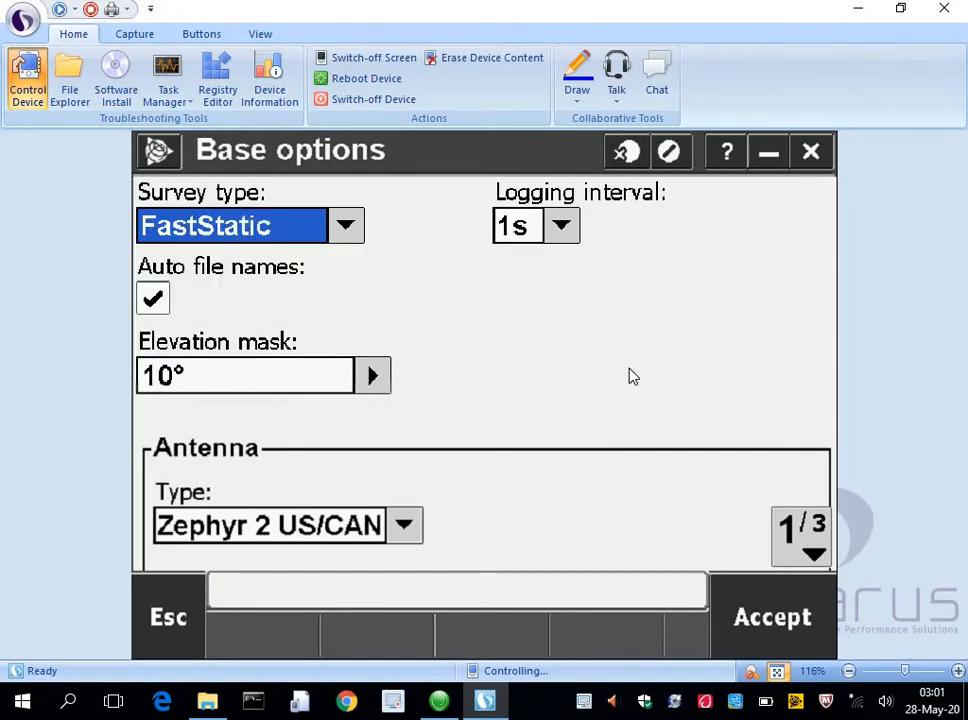
mouse_move(600, 540)
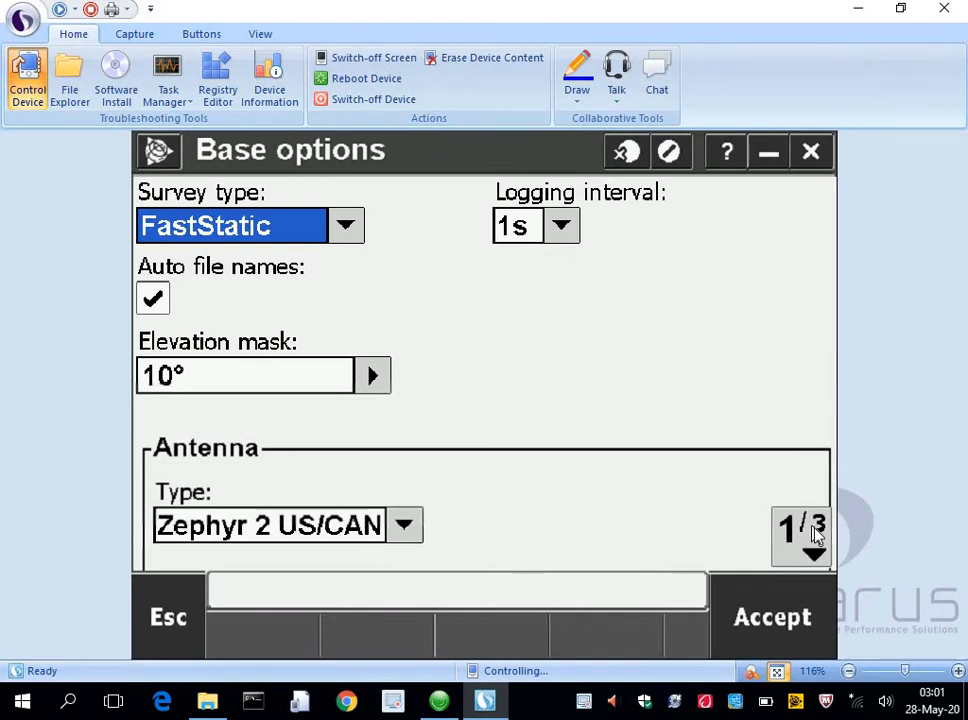
left_click(812, 553)
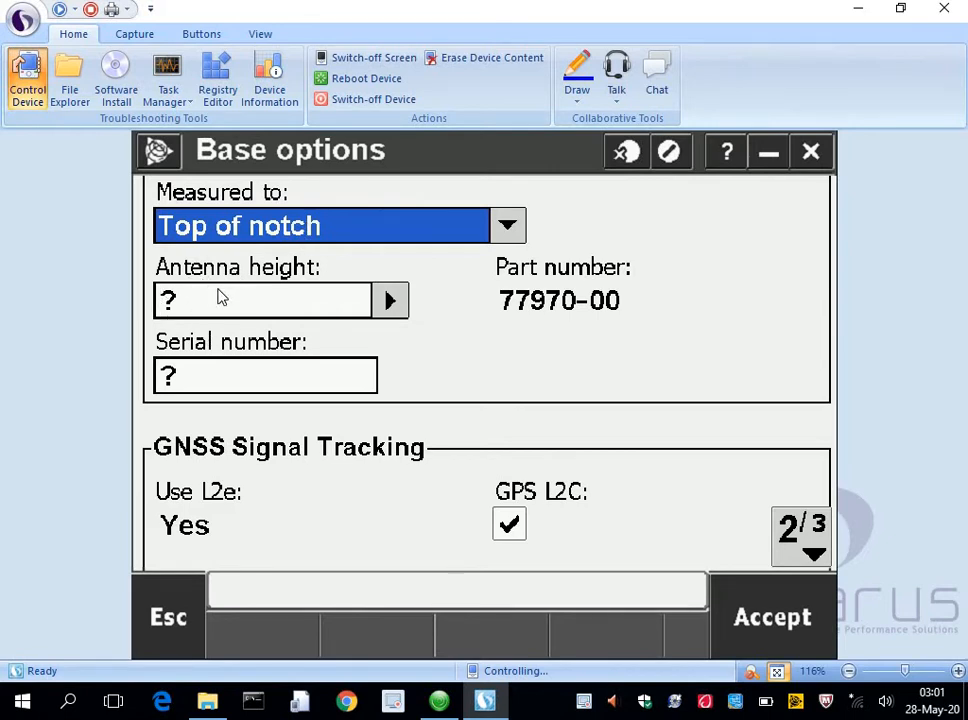
mouse_move(193, 377)
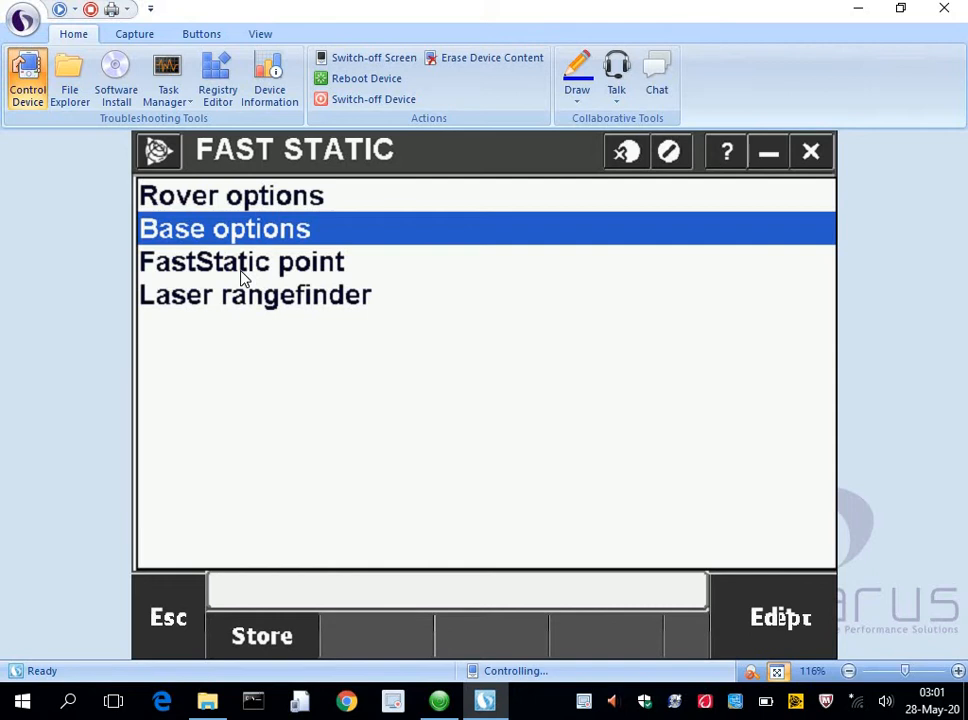
mouse_move(240, 270)
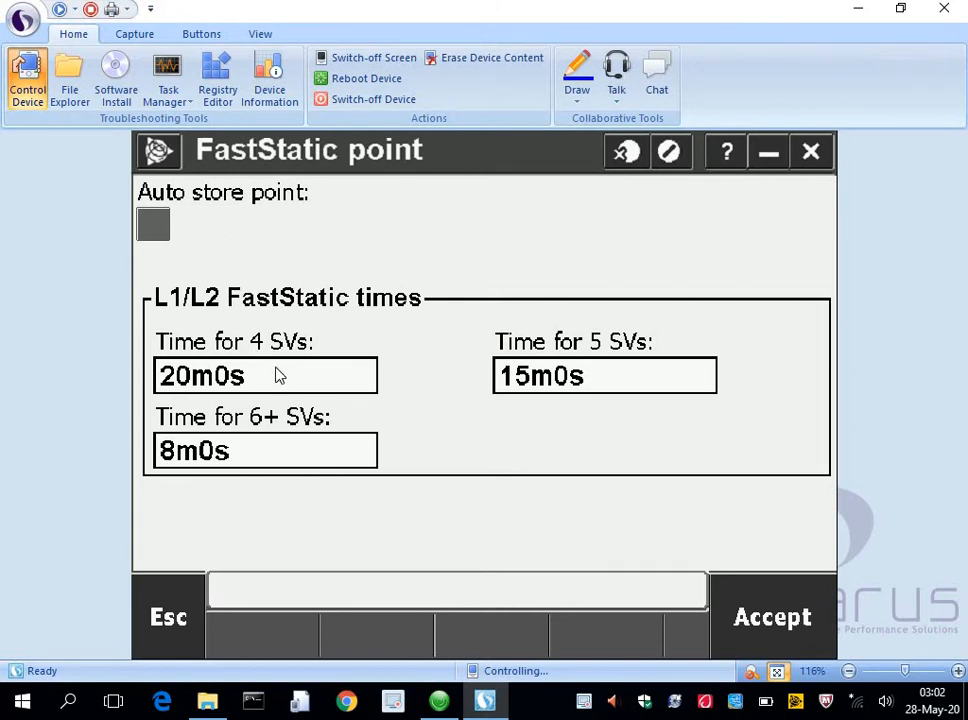
mouse_move(218, 375)
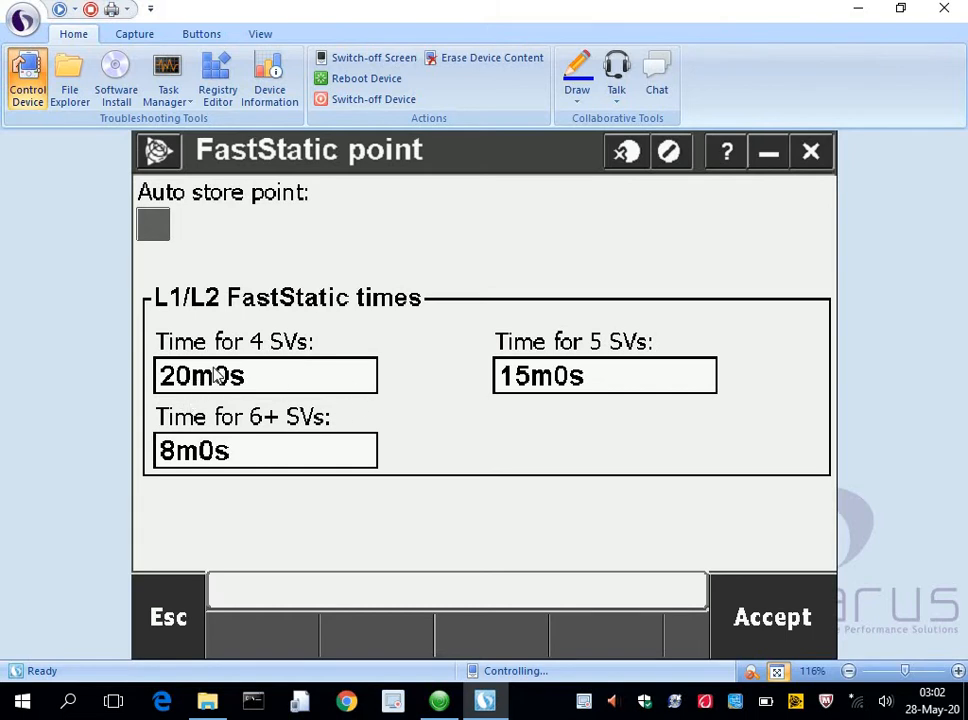
mouse_move(263, 350)
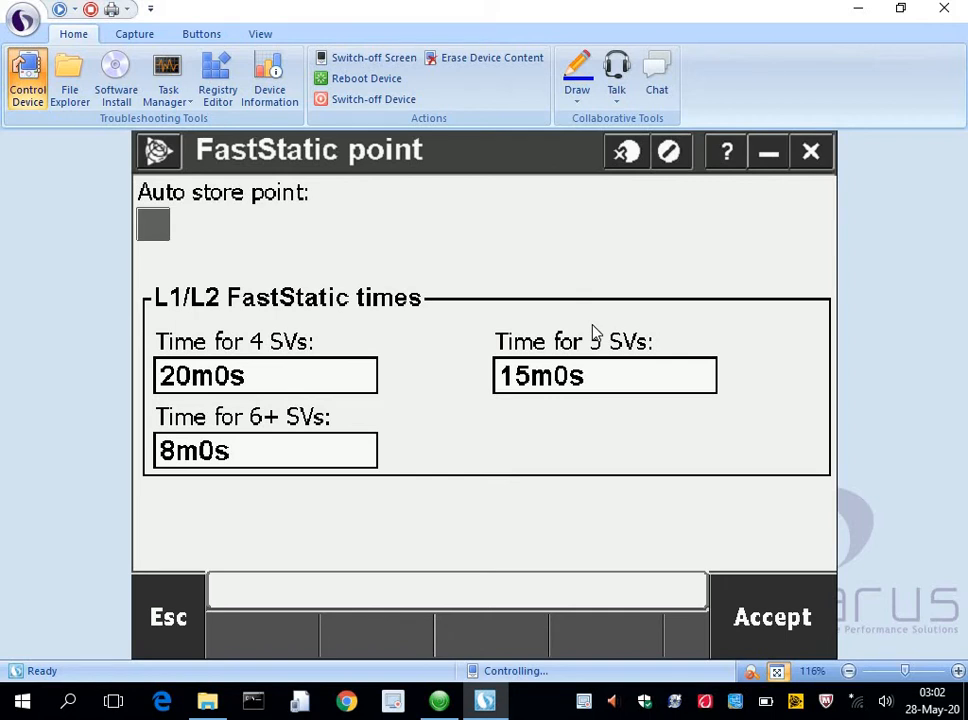
mouse_move(268, 448)
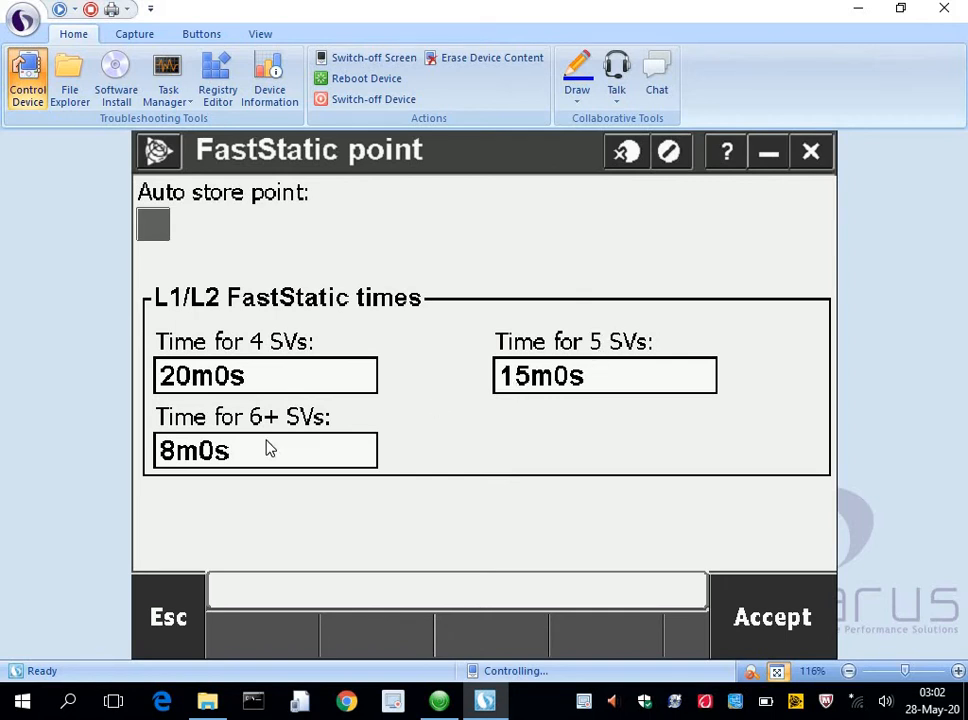
mouse_move(308, 440)
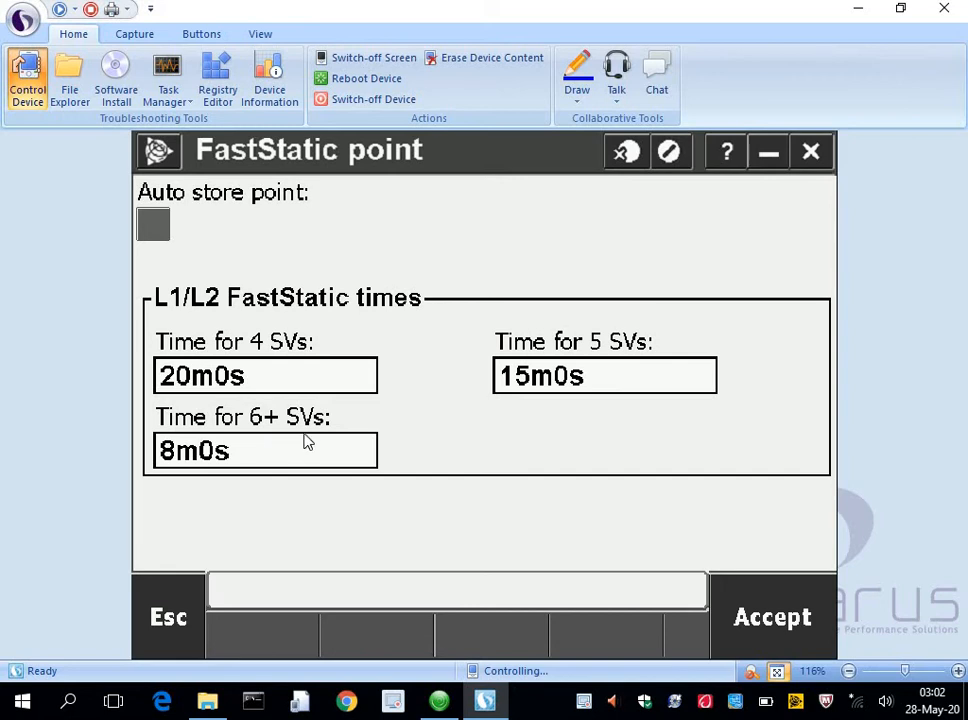
mouse_move(265, 425)
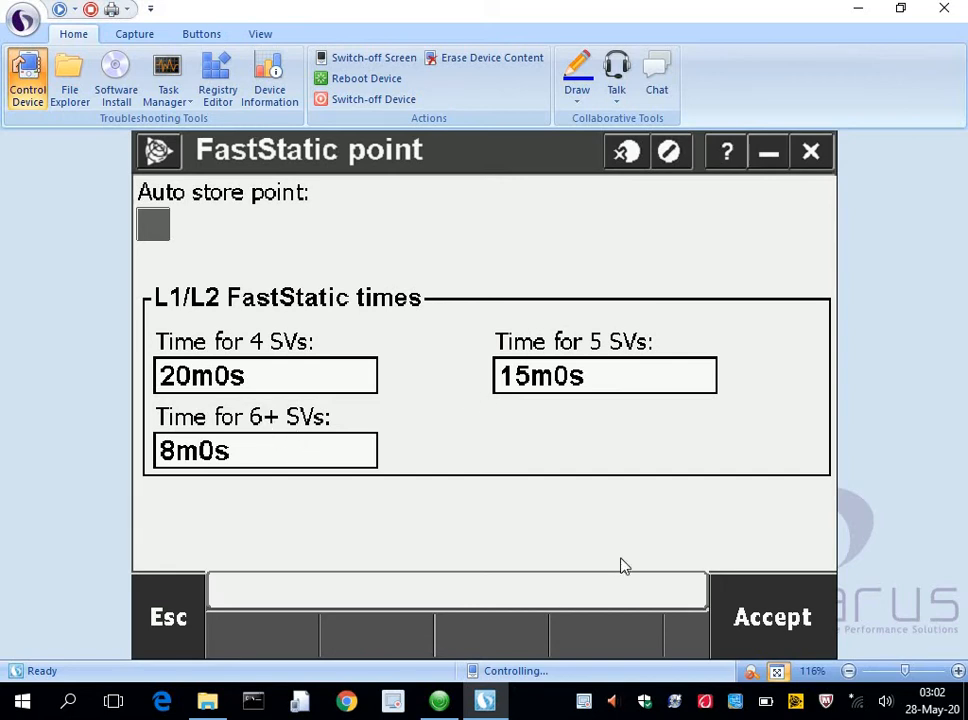
Accept the FastStatic point times of 20, 15 and 8 minutes.
left_click(168, 616)
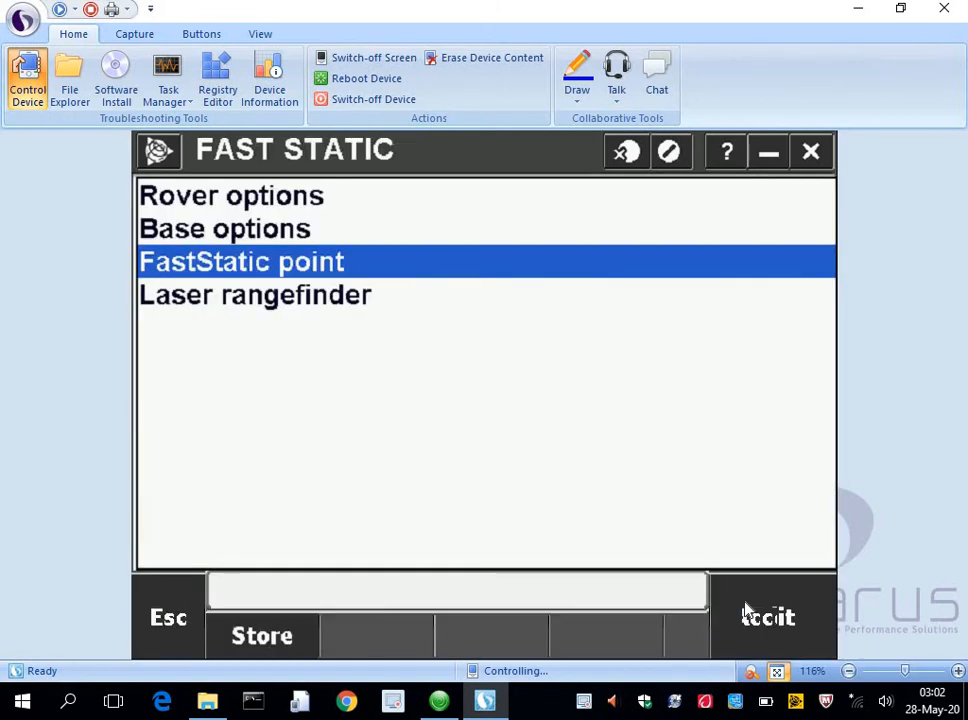
mouse_move(449, 371)
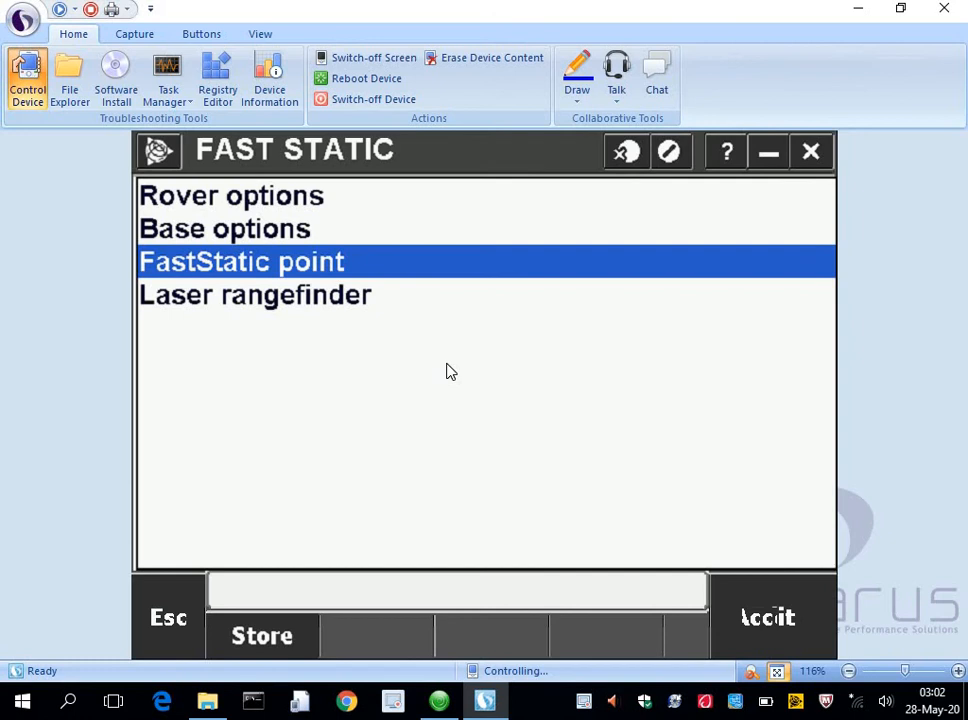
mouse_move(250, 333)
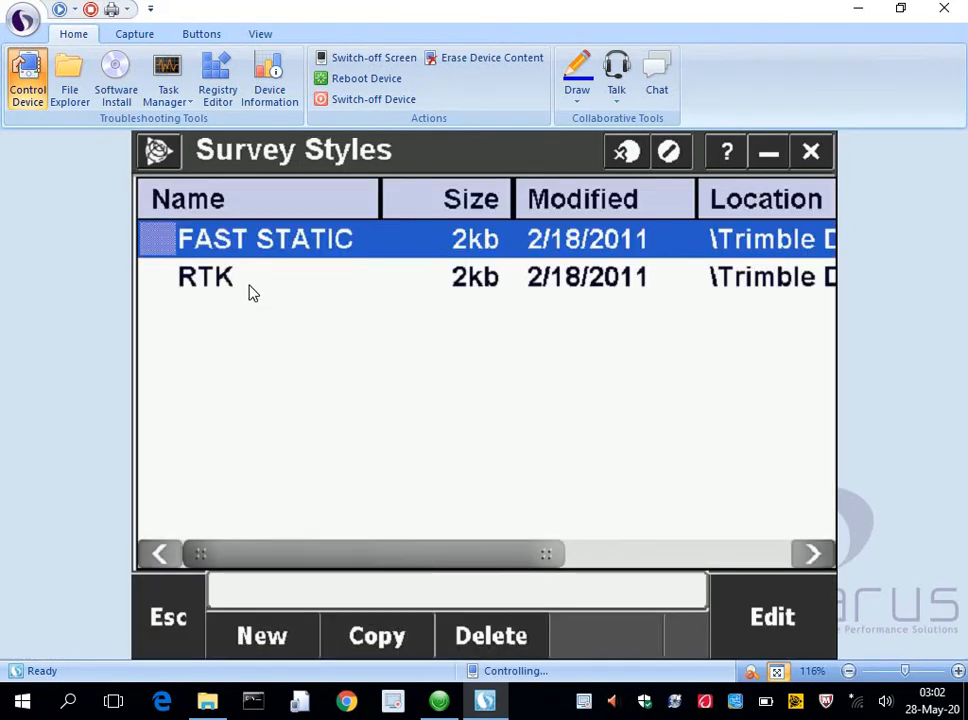
mouse_move(278, 553)
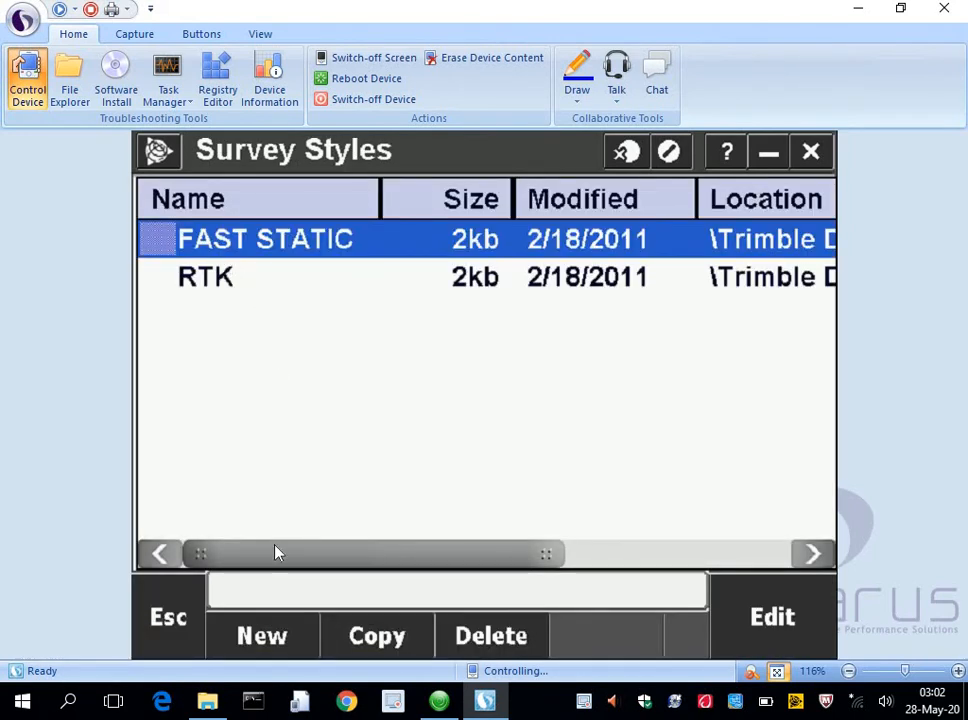